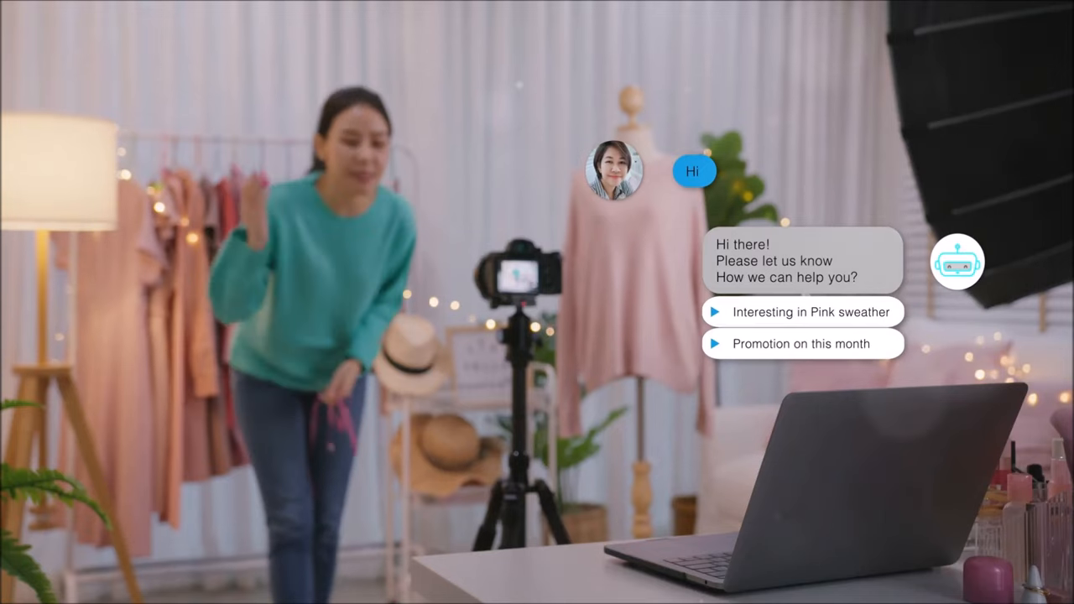
{"action": "left_click", "coordinate": [801, 311]}
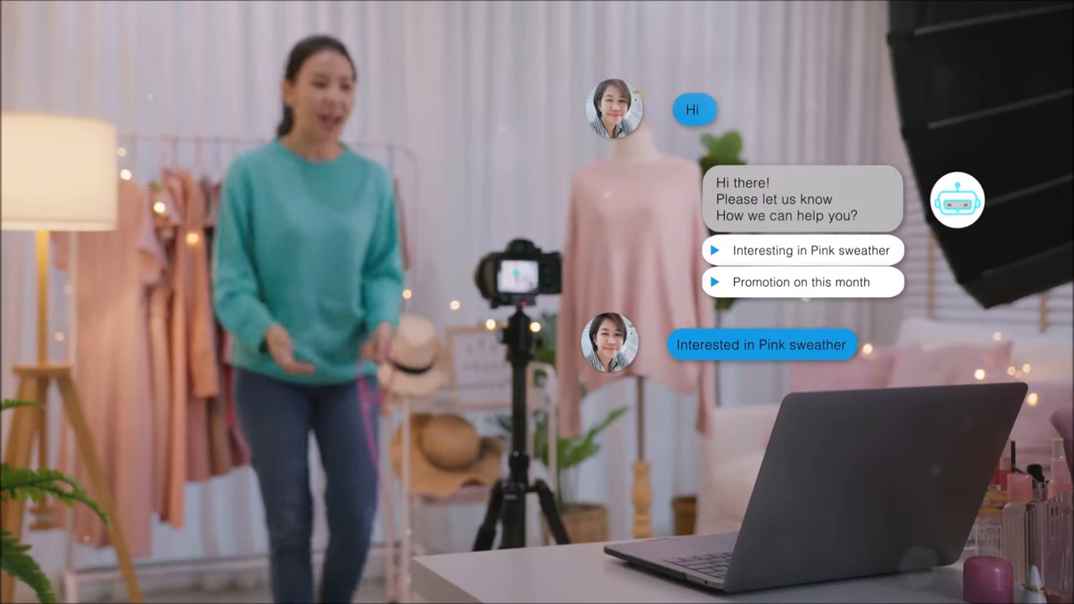